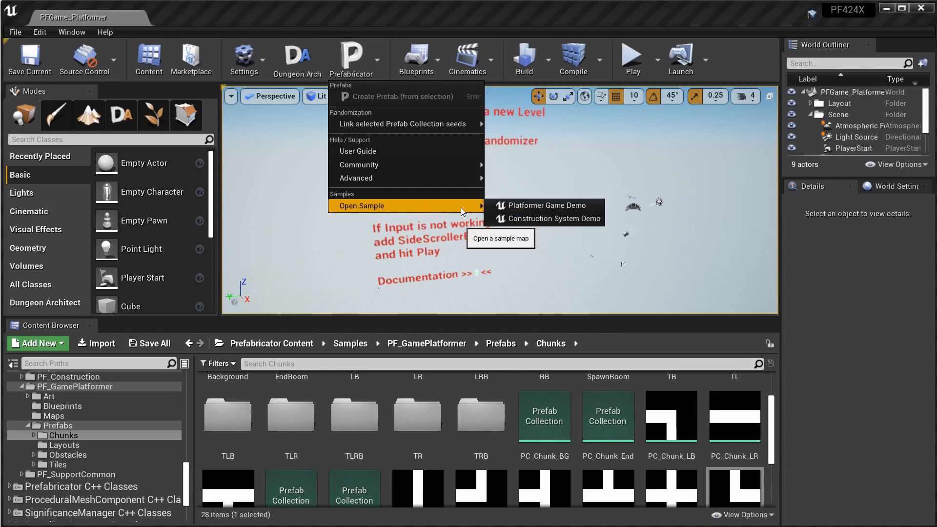
mouse_move(372, 165)
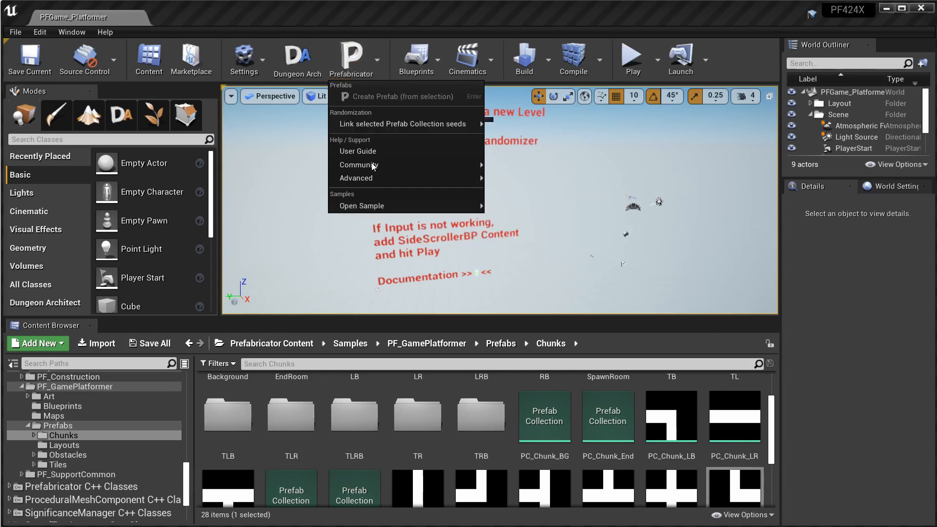
mouse_move(362, 206)
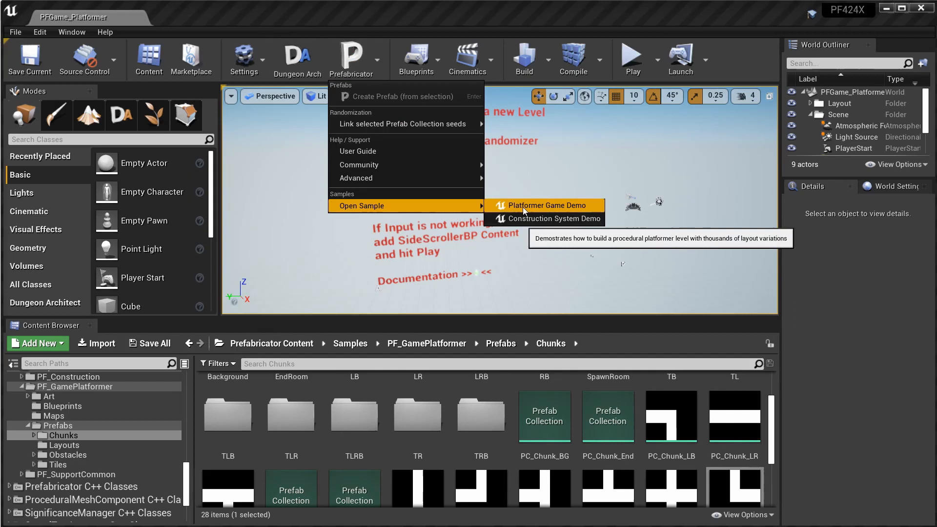
Load the Platformer Game Demo sample and roll random levels with the PrefabRandomizer twice.
click(546, 205)
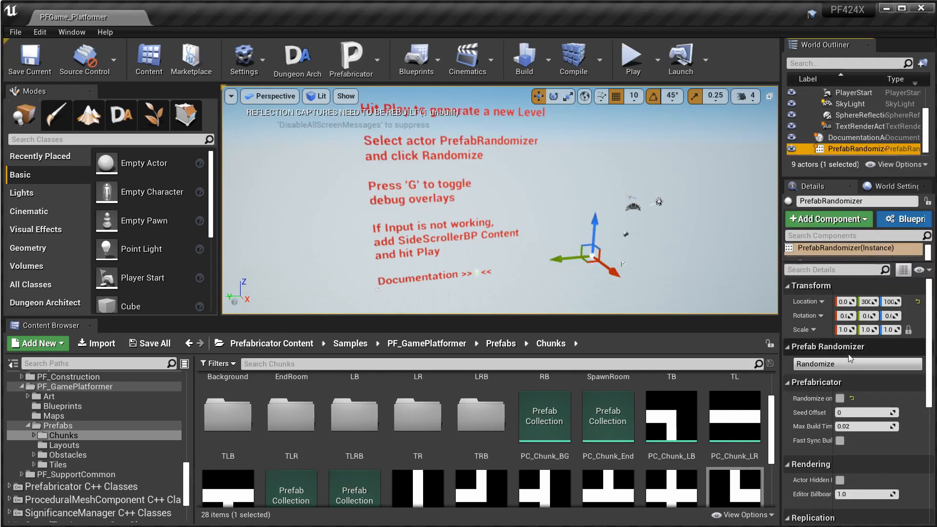
click(855, 364)
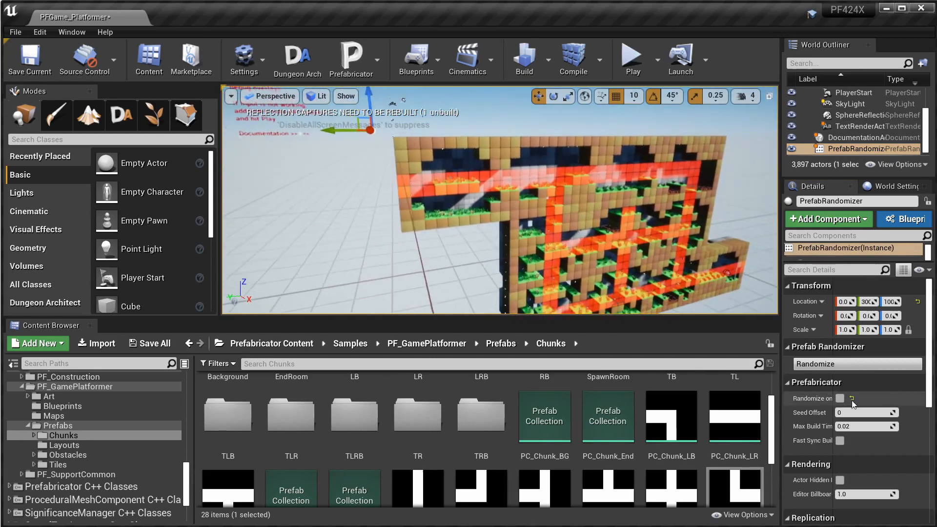
click(857, 364)
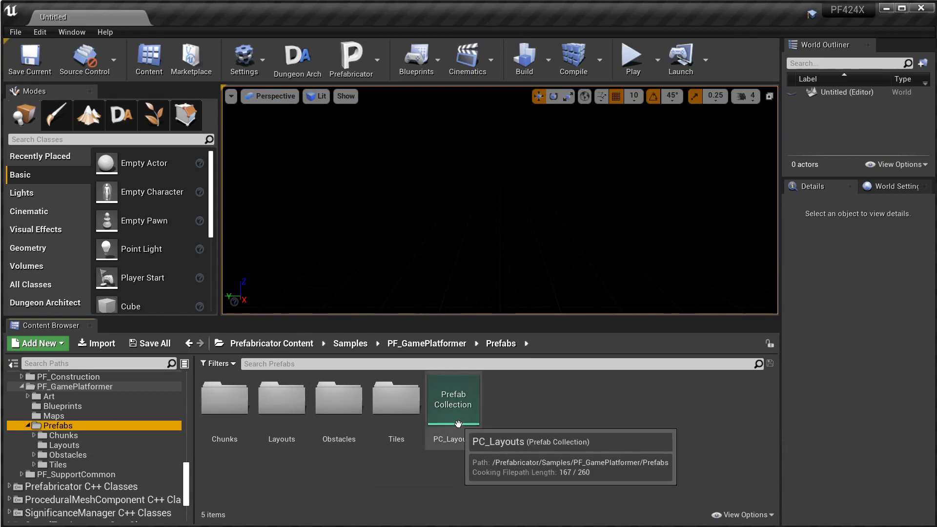
Place the PC_Layouts collection in the level and reroll its layout twice.
double_click(453, 397)
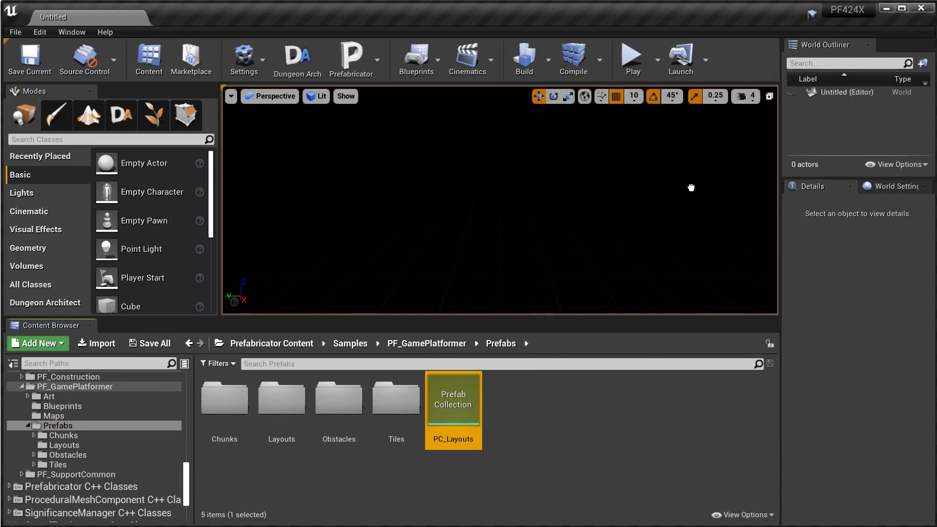
drag(452, 398, 499, 209)
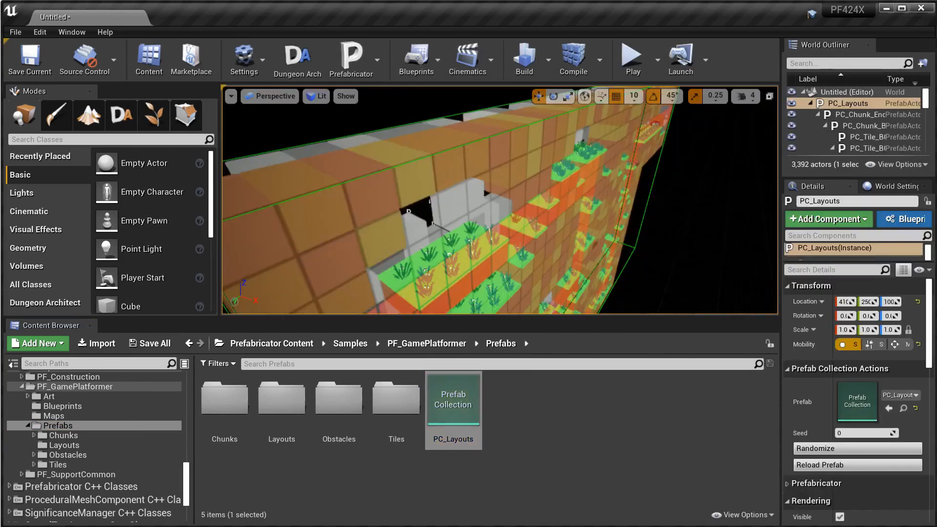
click(856, 448)
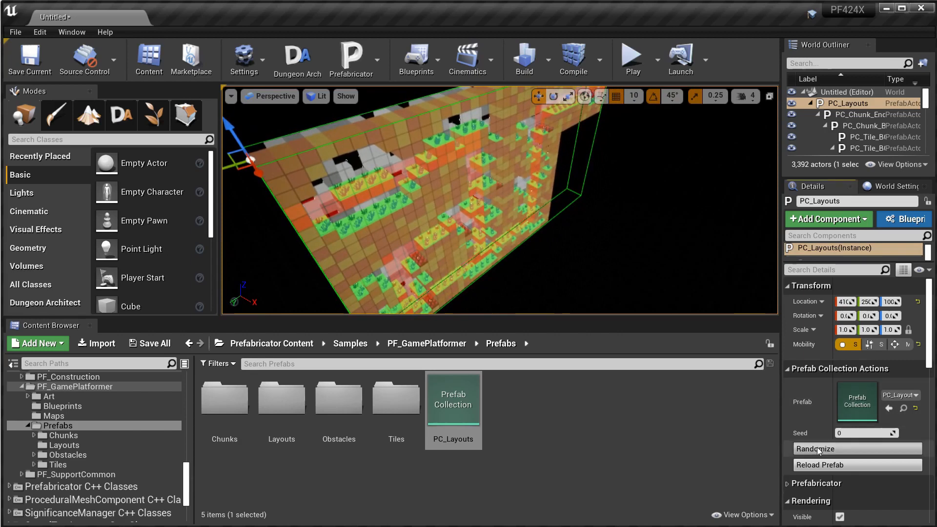
click(856, 448)
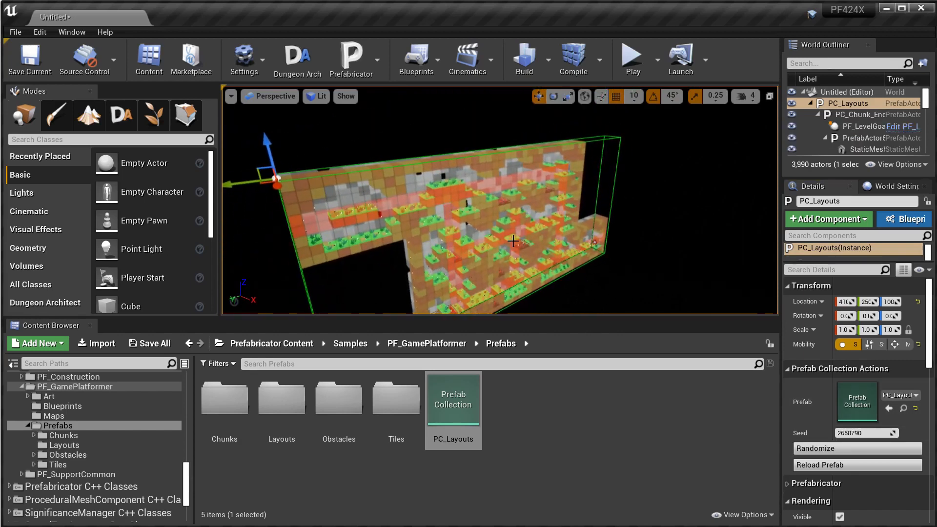
Review the PC_Layouts collection's ten layout prefabs and their weights in its asset editor.
double_click(453, 398)
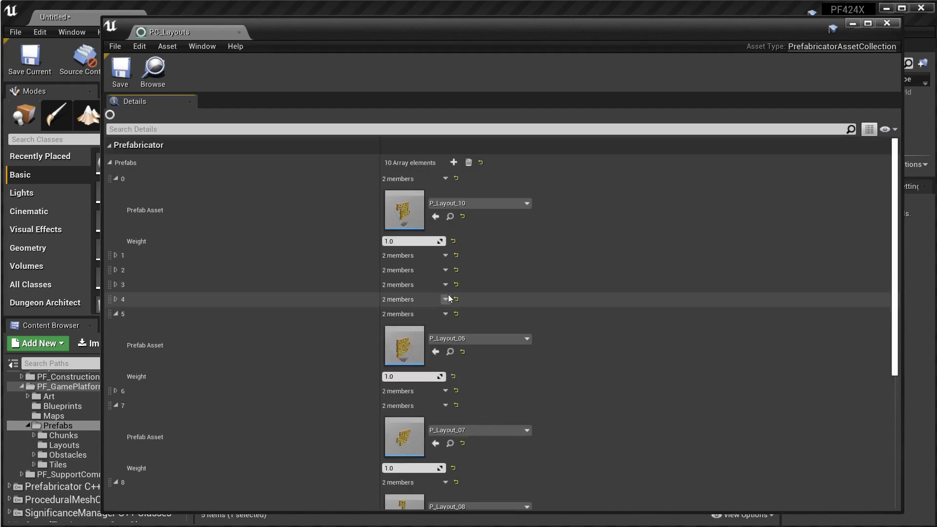
scroll(down, 3)
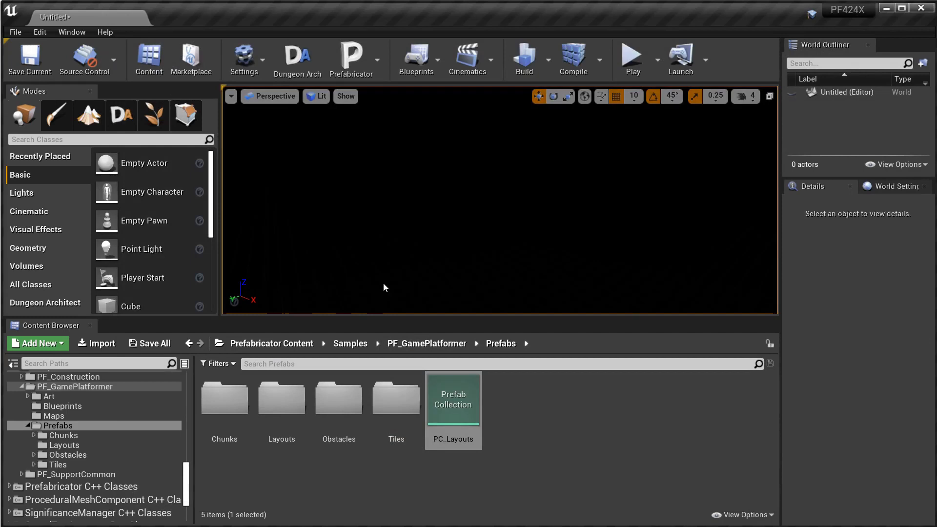
Browse from the Layouts folder to the Chunks folder of chunk prefab collections.
double_click(282, 398)
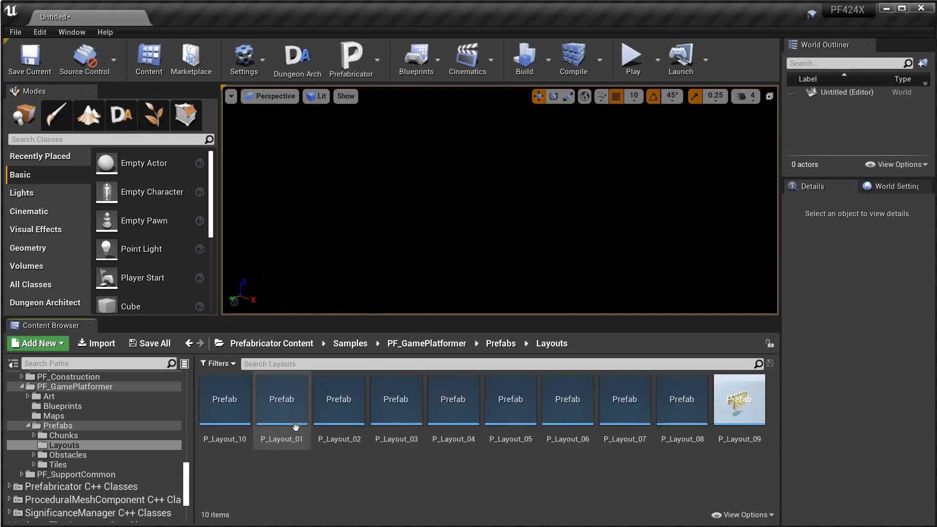
click(62, 435)
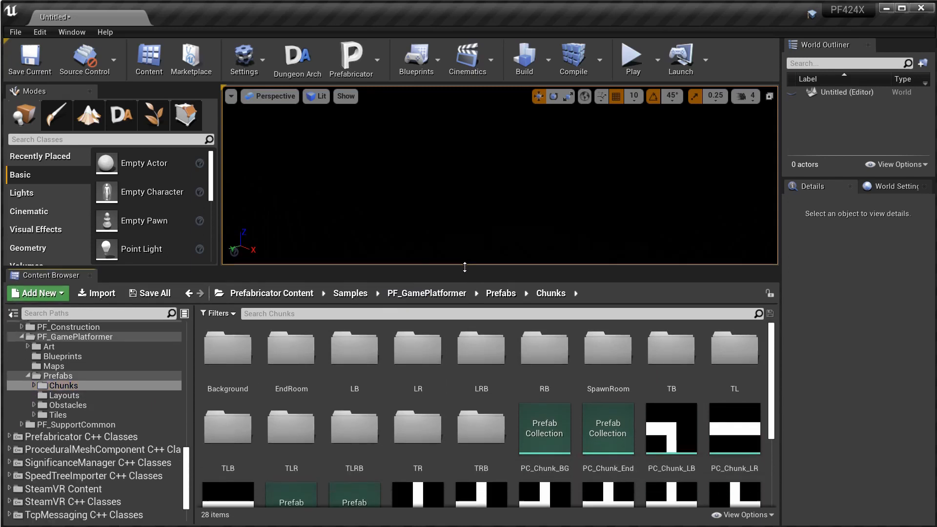
mouse_move(302, 208)
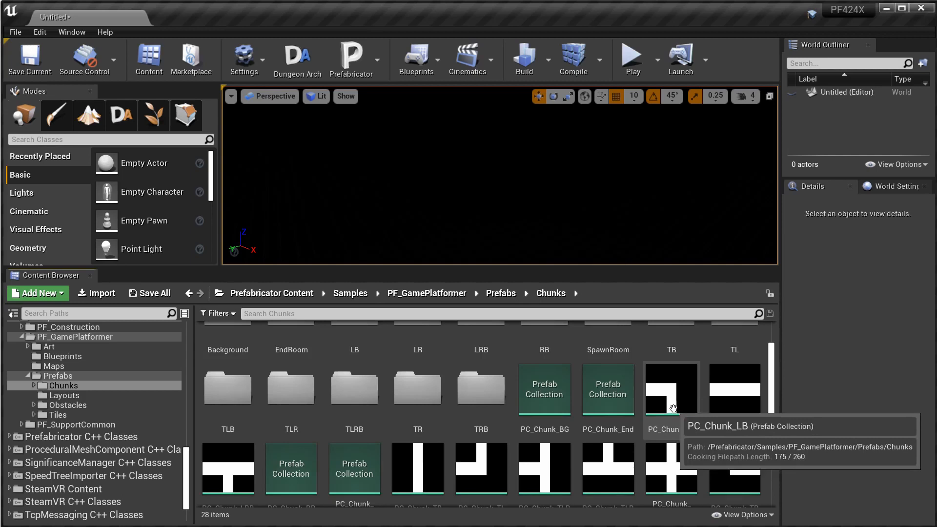
mouse_move(532, 472)
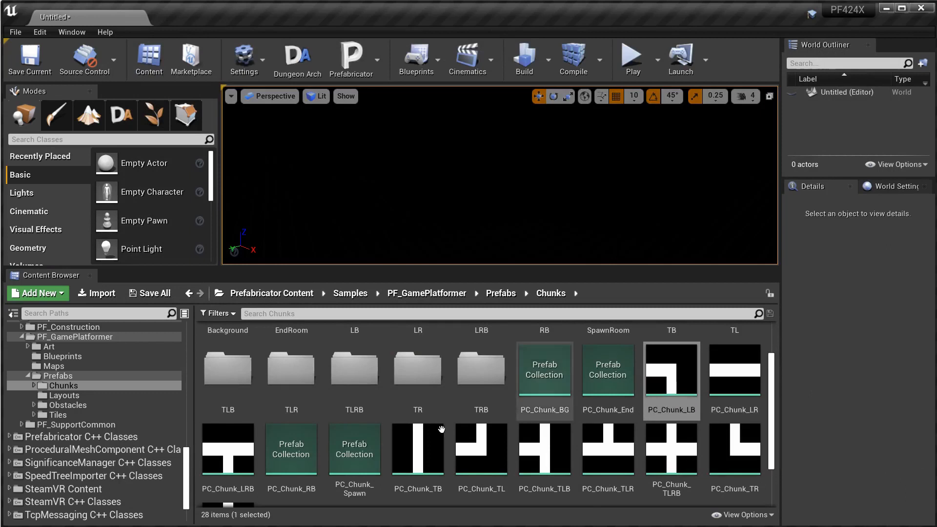
Place PC_Chunk_Spawn at the world origin and view the level from the Front to build the layout.
click(632, 97)
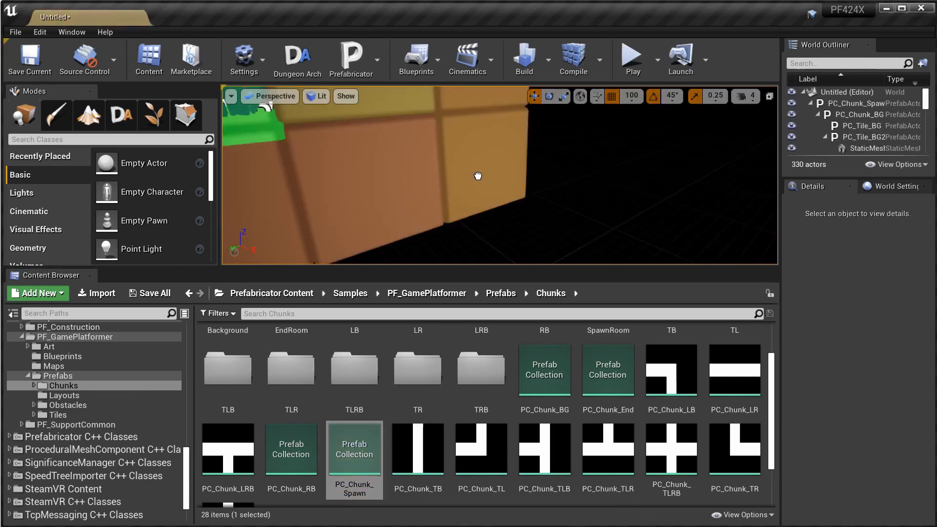
click(478, 176)
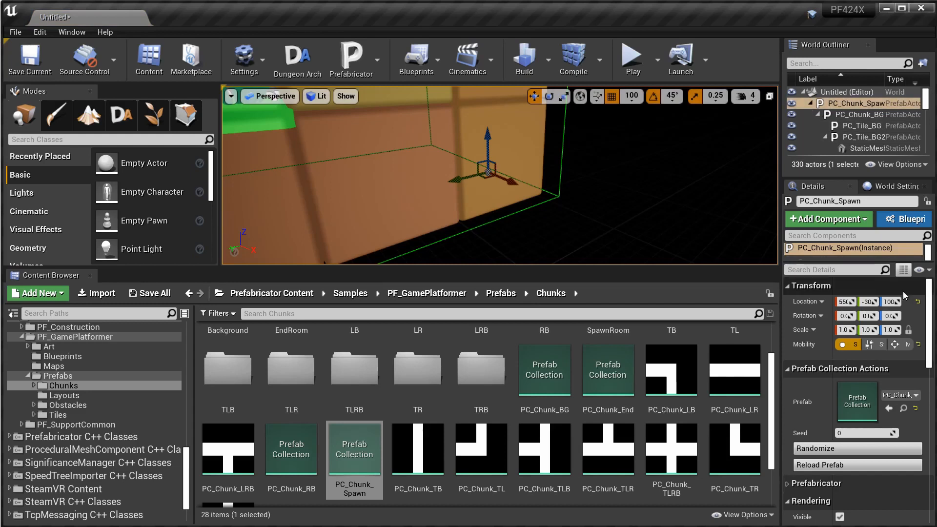
click(270, 96)
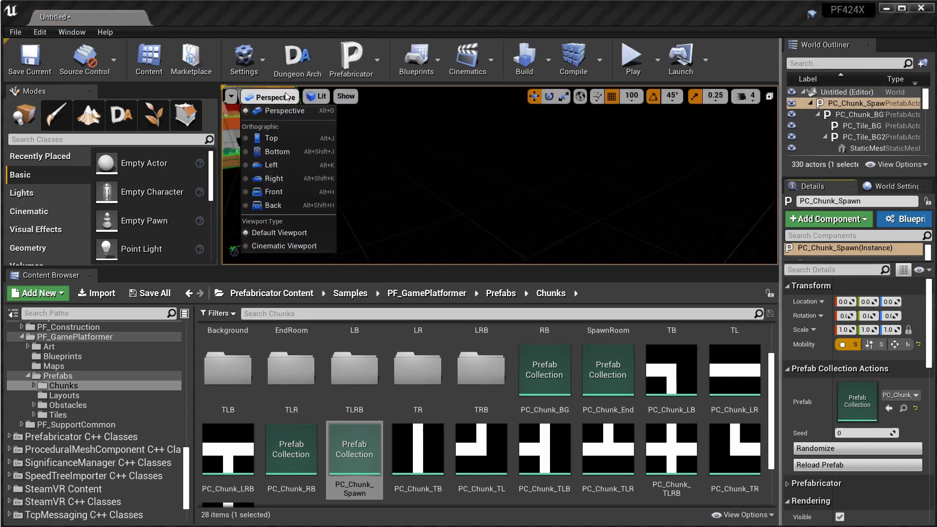
click(272, 191)
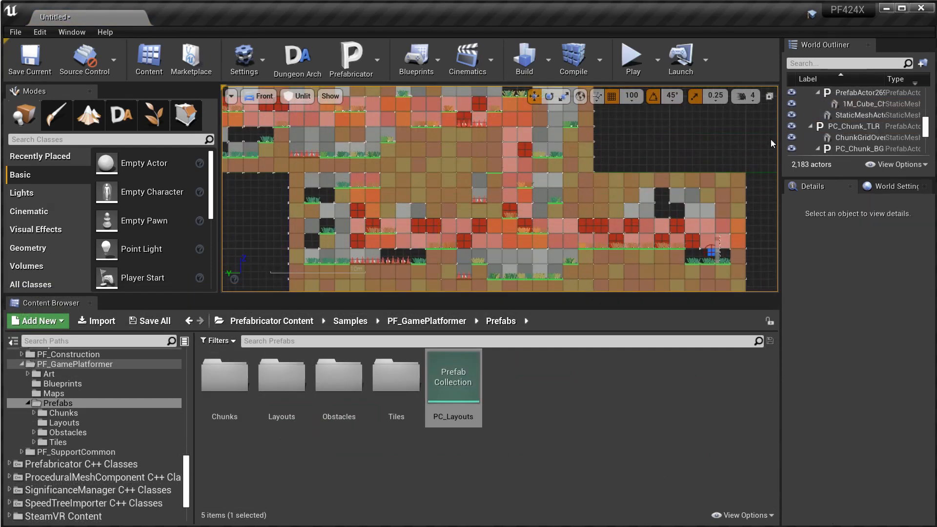
Select the layout's chunk actors in the World Outliner so they can be deleted.
click(861, 103)
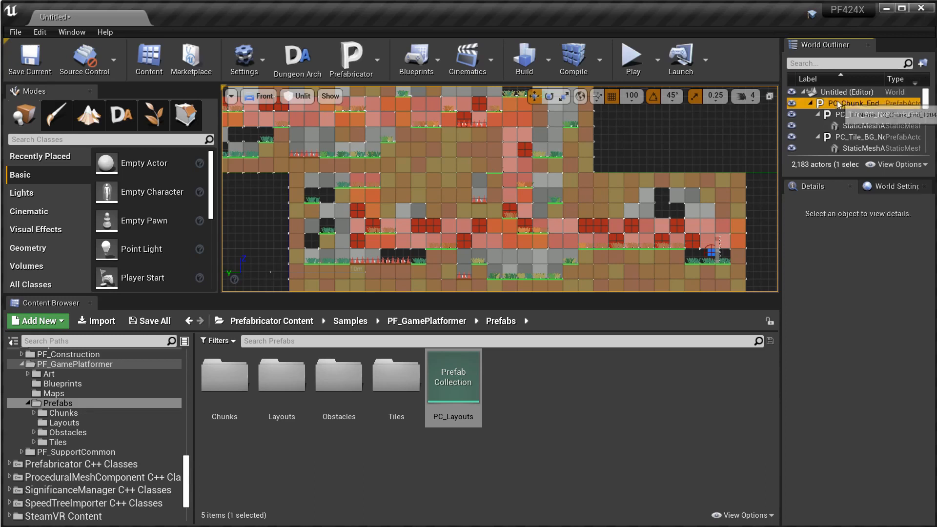
click(856, 103)
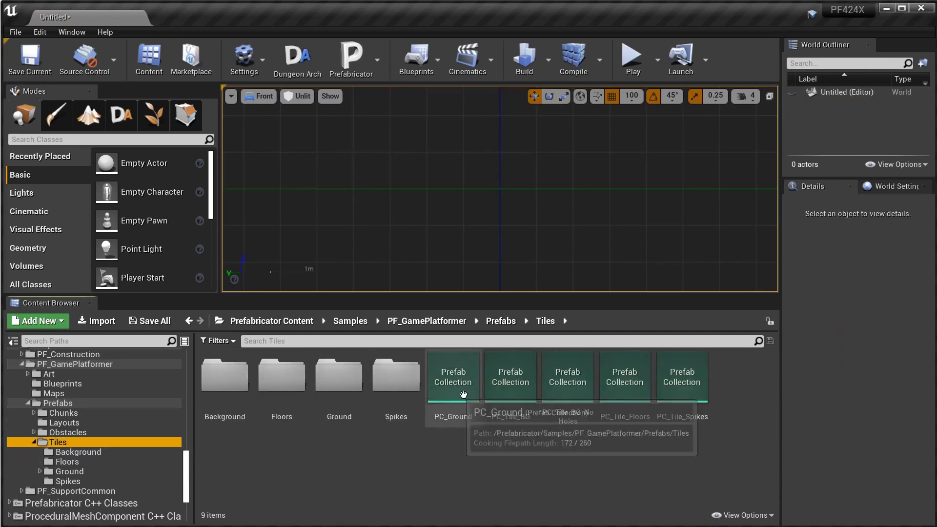
mouse_move(635, 449)
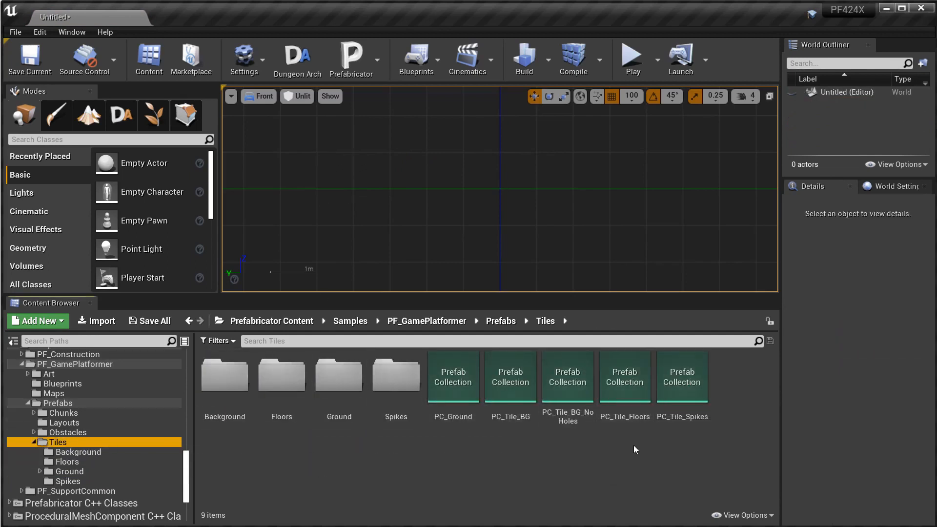
double_click(624, 377)
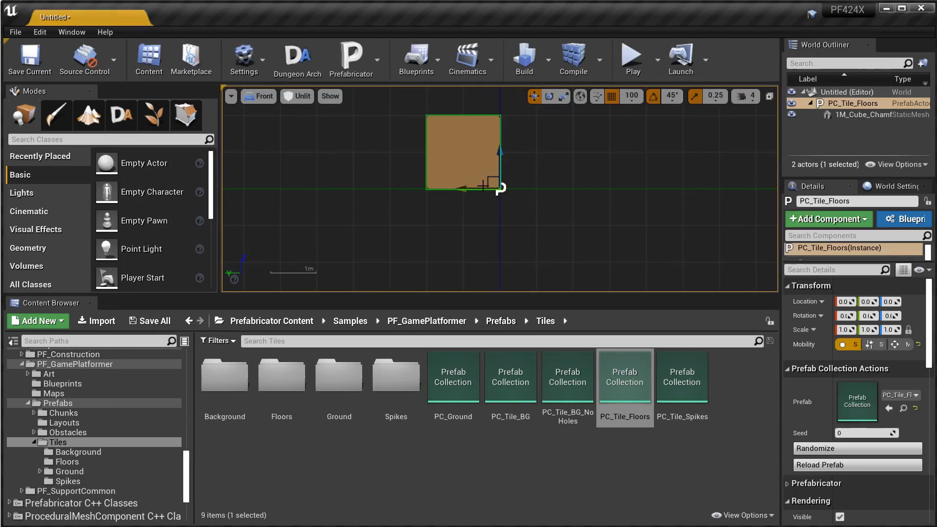
click(857, 448)
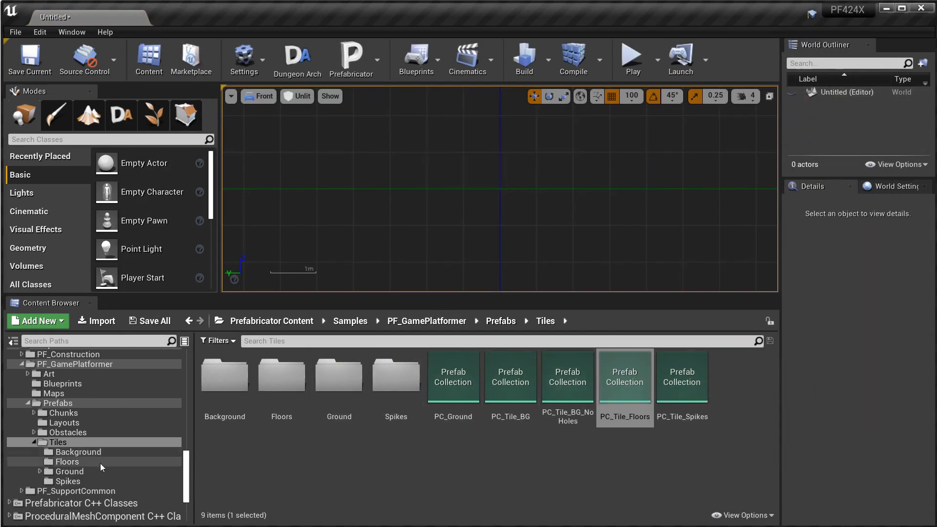
click(57, 442)
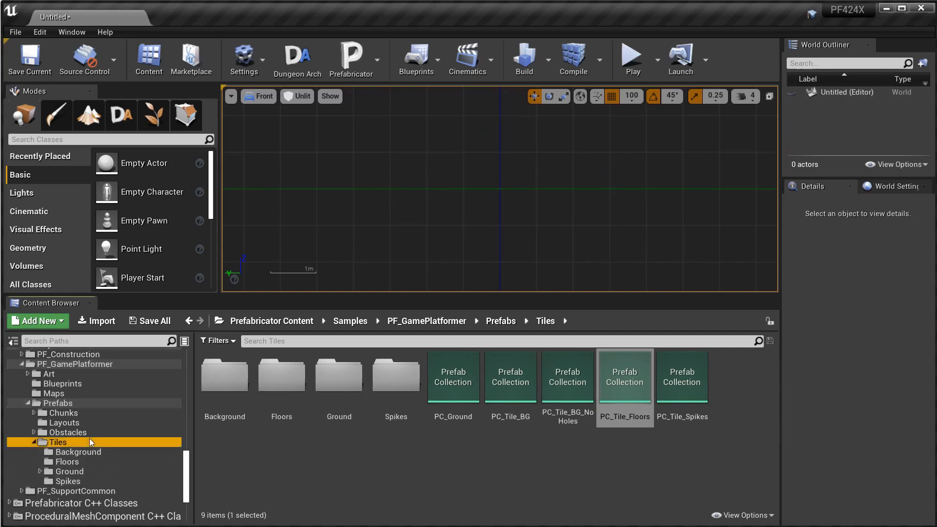
Place the PC_Obs2x2 obstacle collection from its folder and reroll its layout.
click(62, 441)
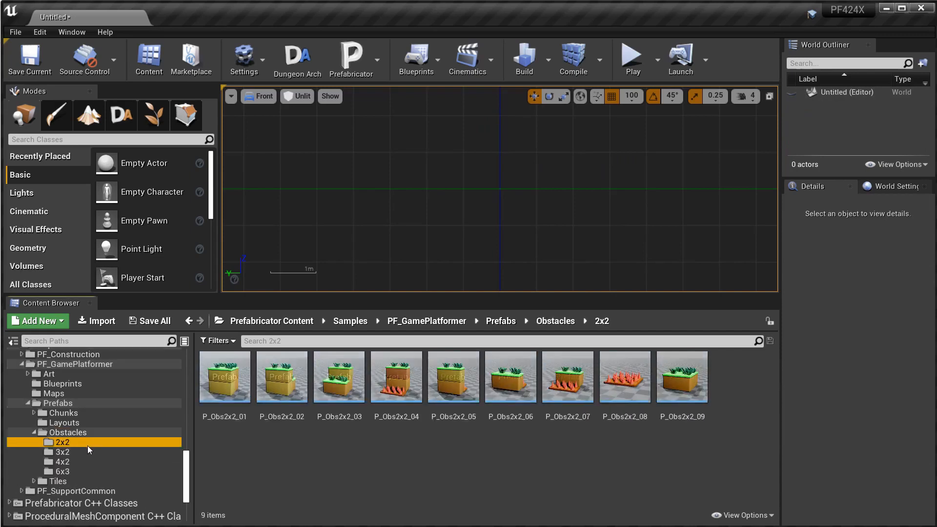
mouse_move(81, 443)
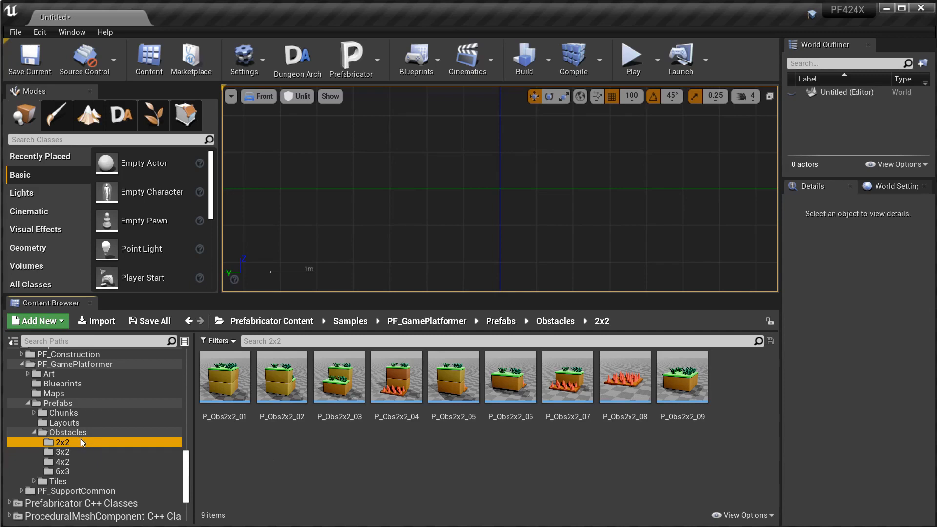
mouse_move(281, 377)
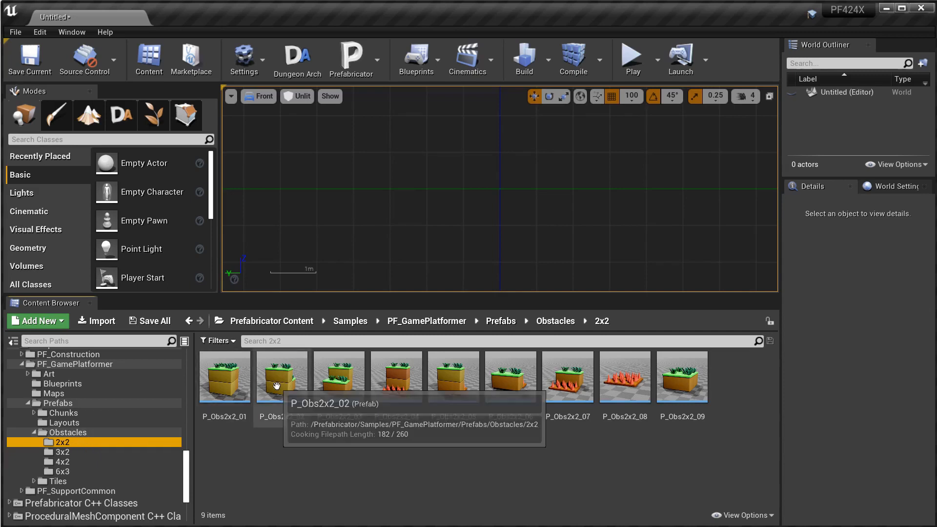
mouse_move(326, 391)
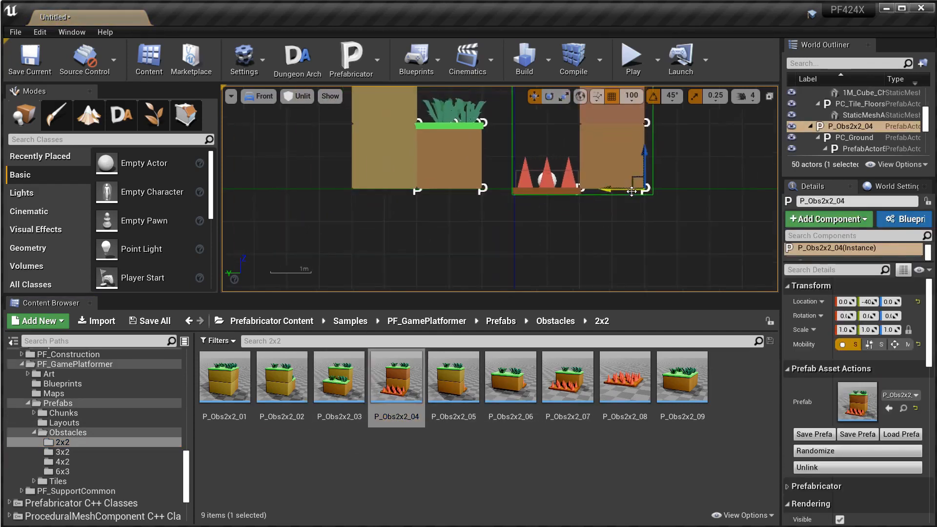
click(566, 377)
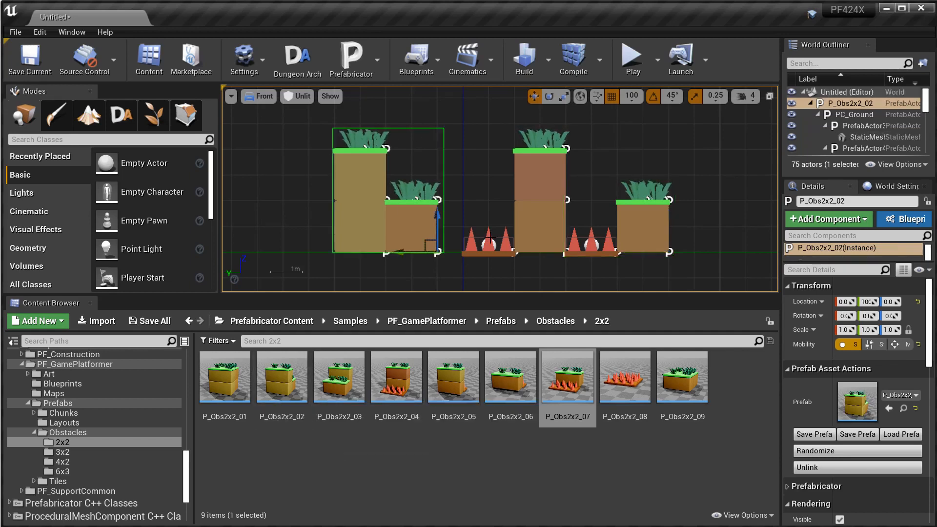
click(70, 432)
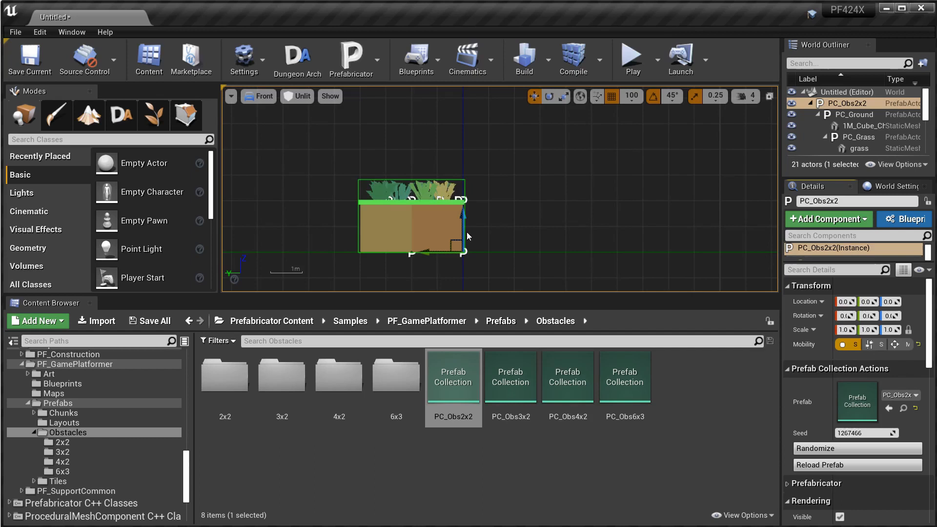
mouse_move(443, 216)
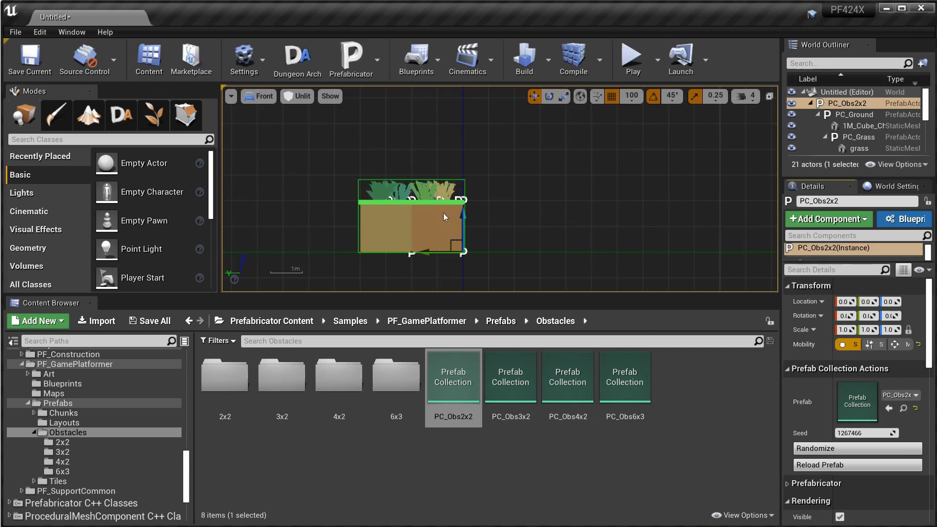
click(856, 448)
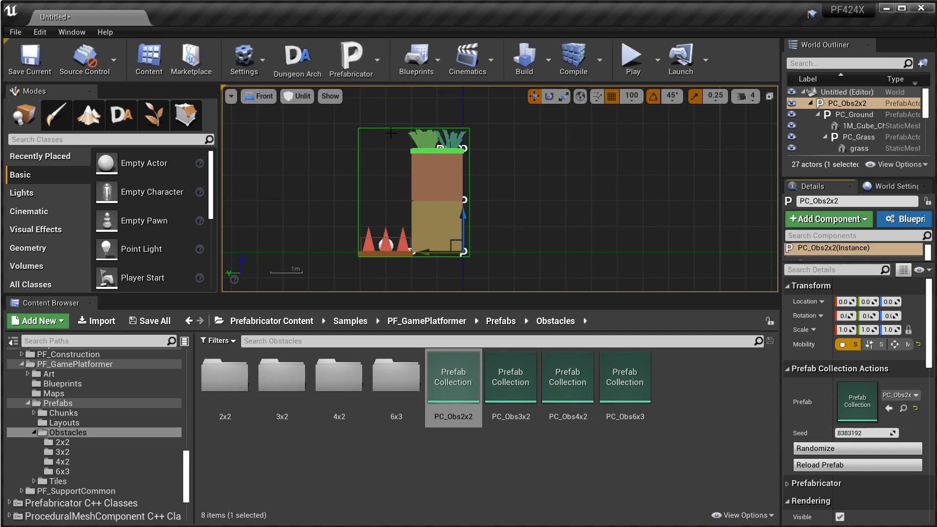
mouse_move(420, 201)
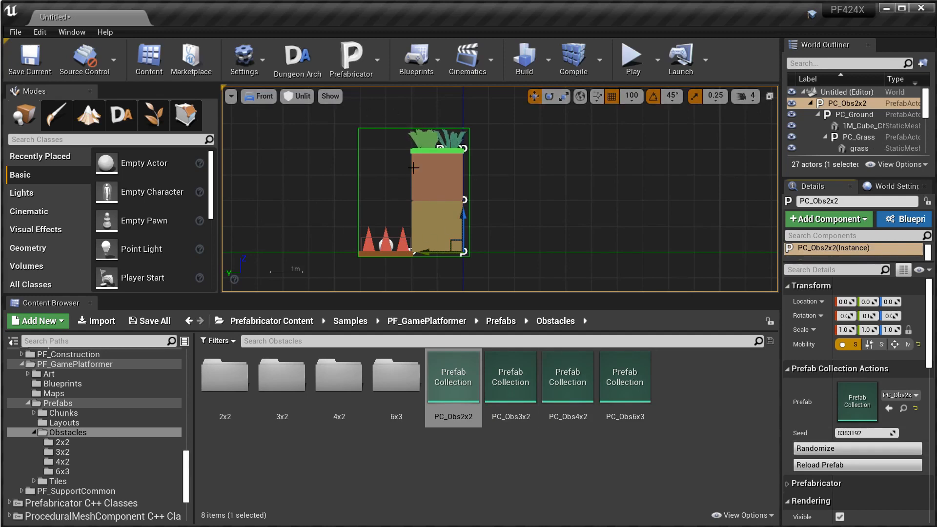
mouse_move(436, 191)
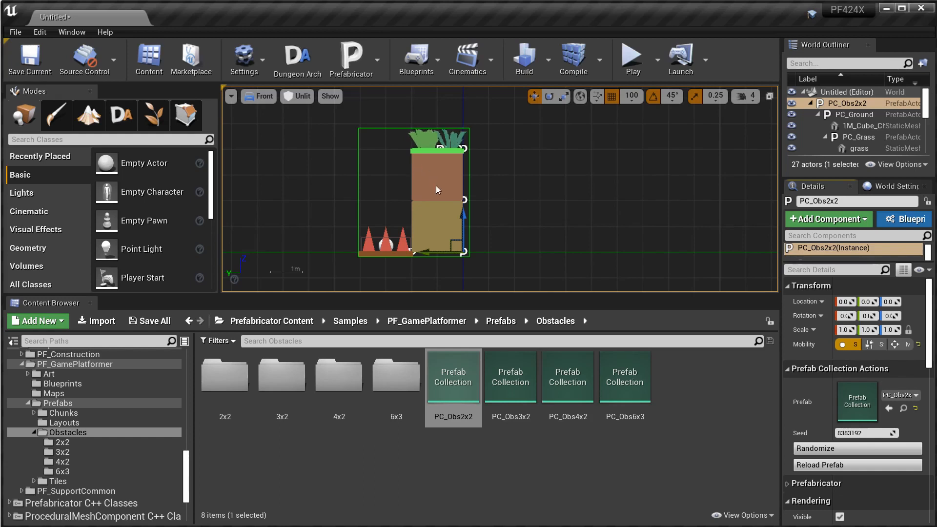
Place and reroll the PC_Obs3x2 collection, then return to the Chunks folder.
click(510, 375)
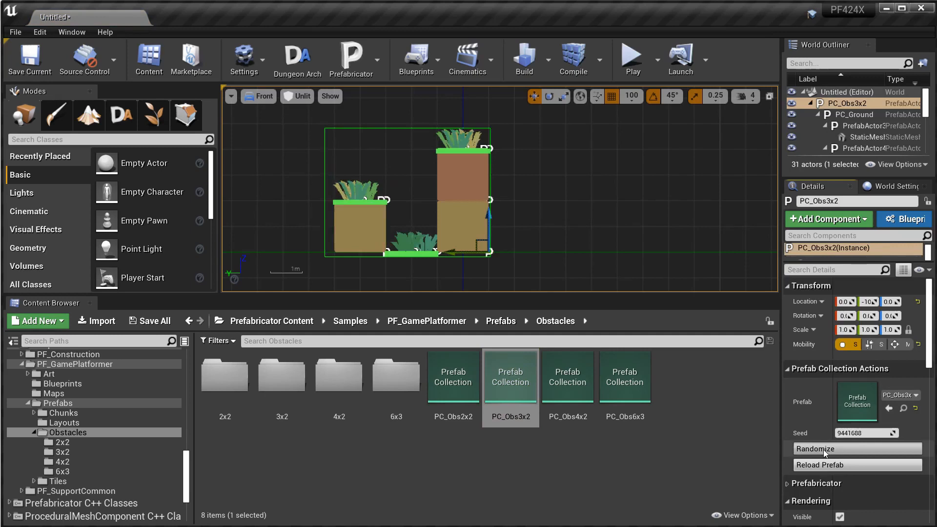
click(566, 375)
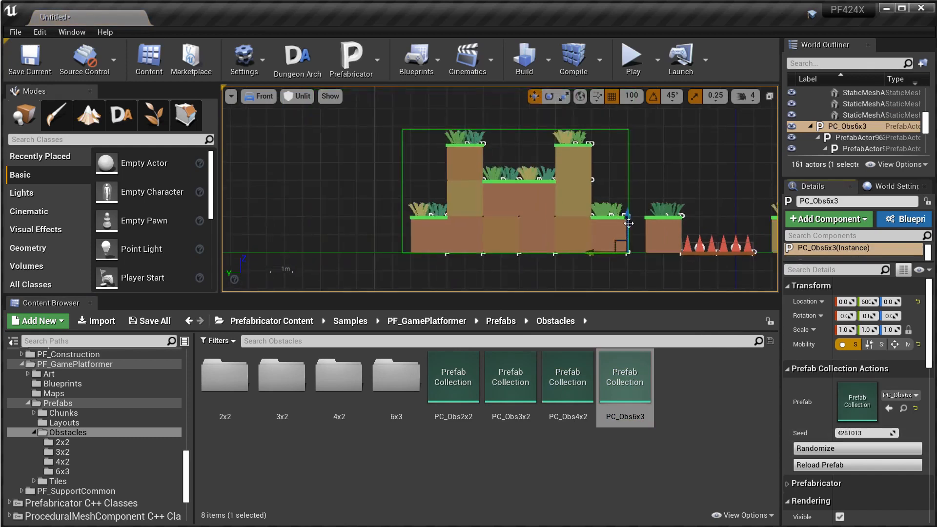
click(64, 413)
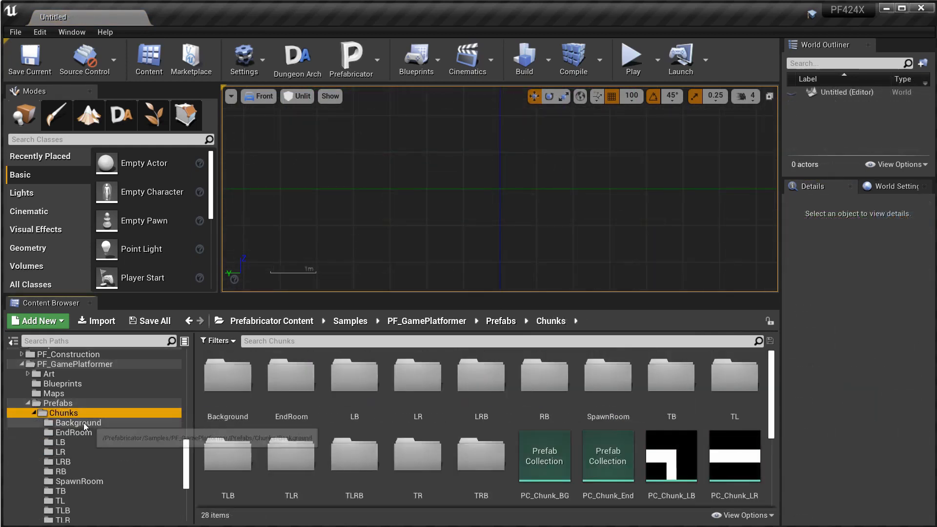
Scroll the Chunks folder down to the P_Chunk_LB_01 prefab and LB folder.
scroll(down, 3)
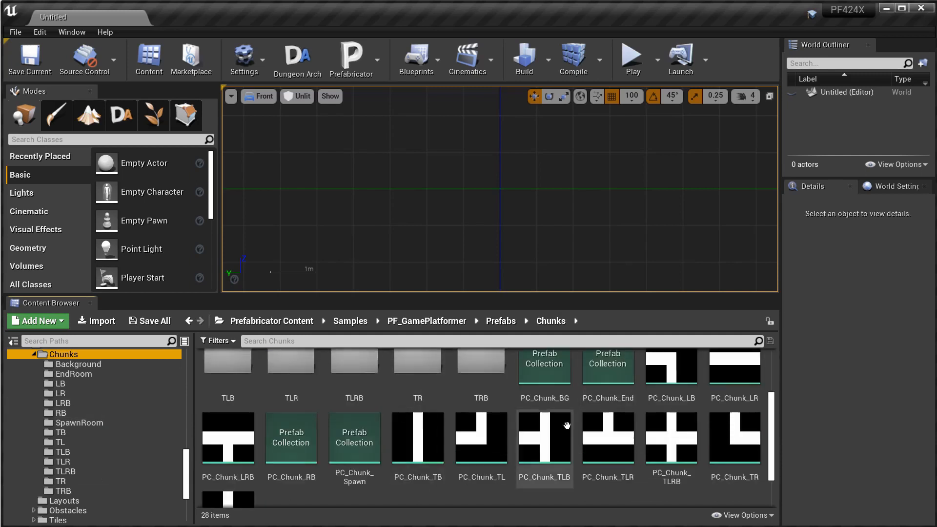
mouse_move(426, 495)
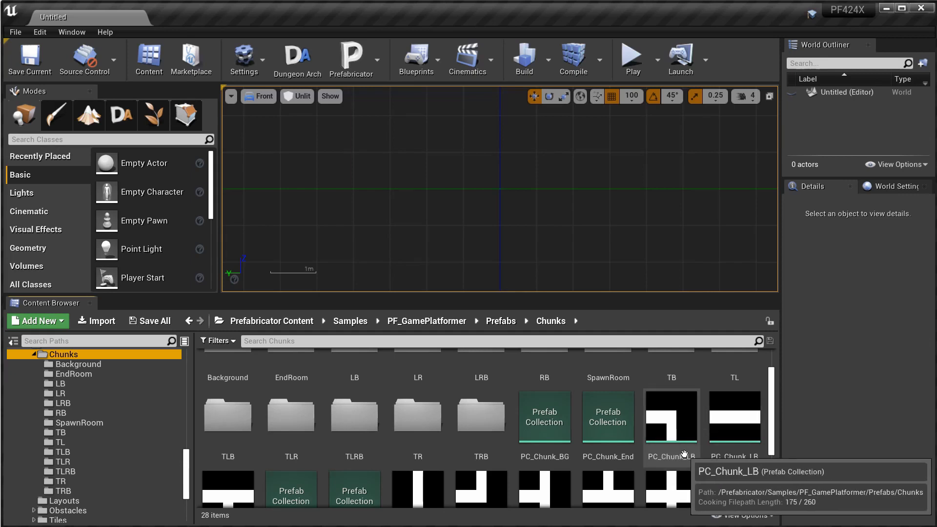
scroll(down, 3)
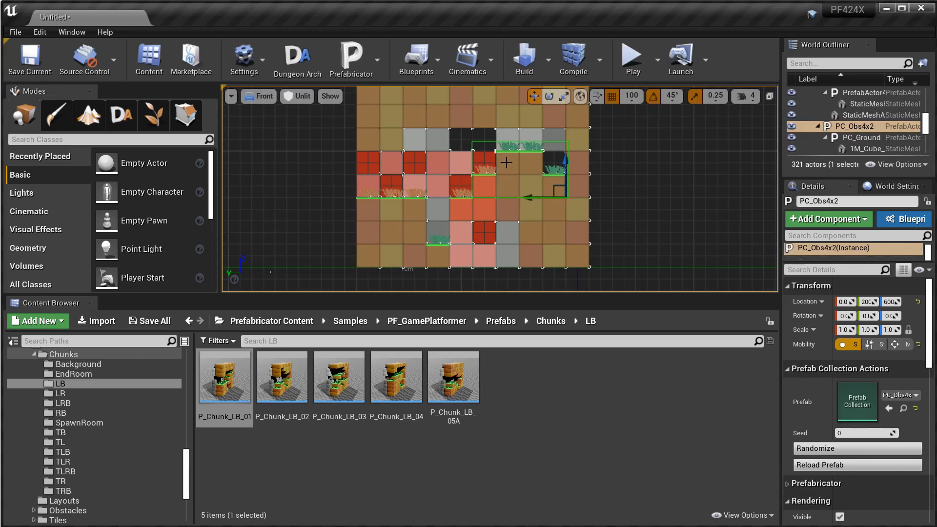
mouse_move(427, 252)
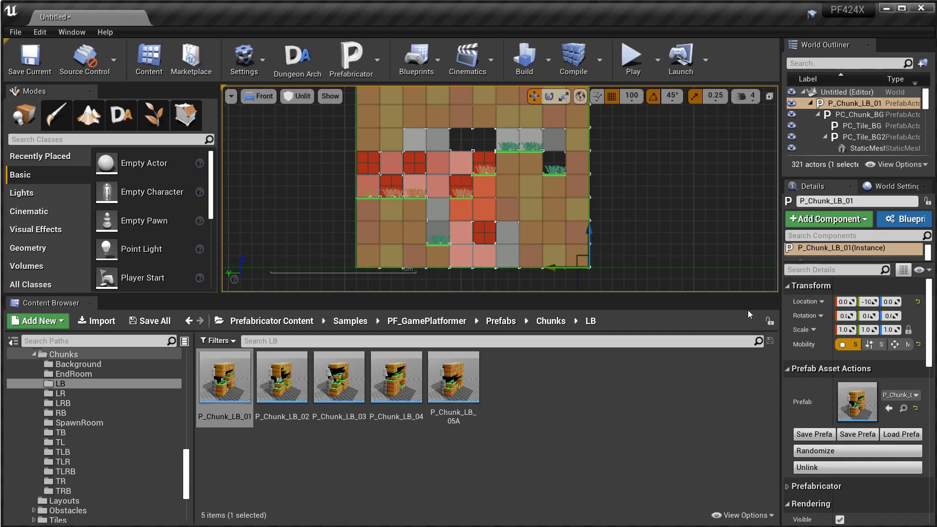
Reroll the rooms and obstacles inside P_Chunk_LB_01 several times.
click(817, 451)
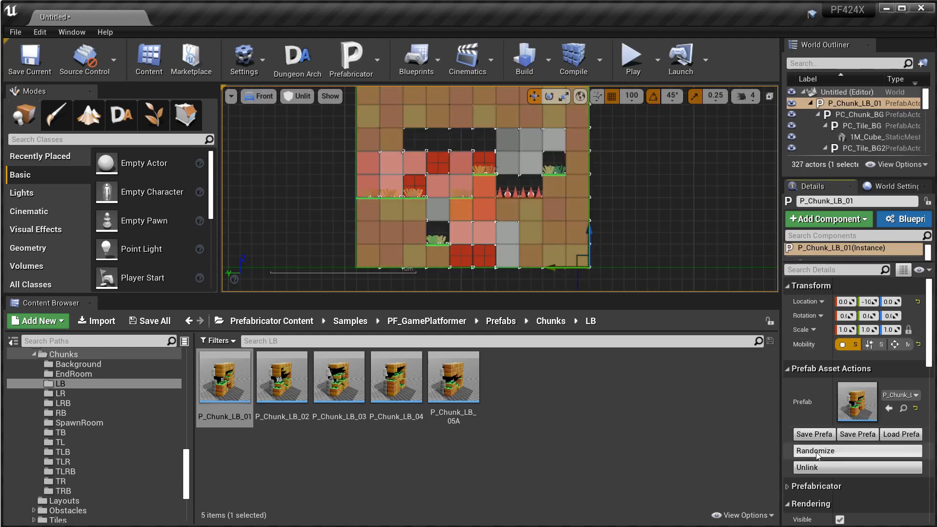
click(818, 451)
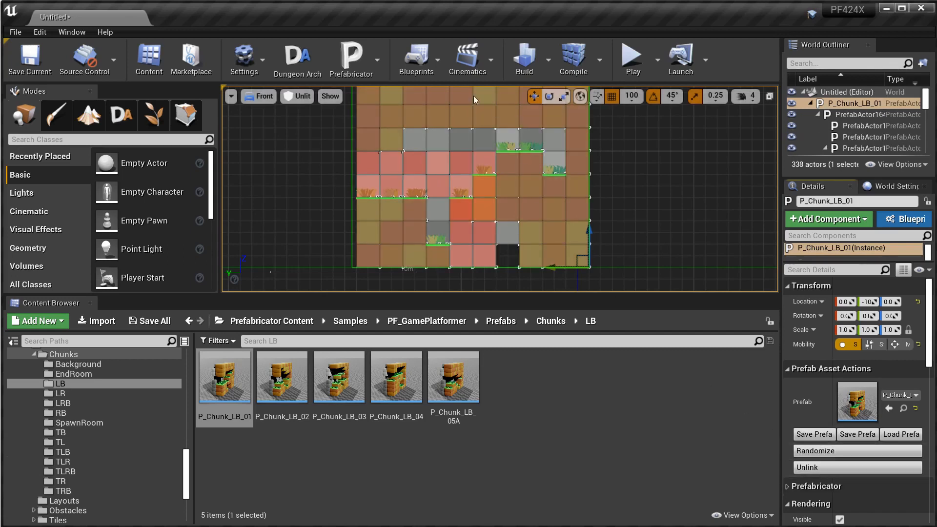
mouse_move(577, 211)
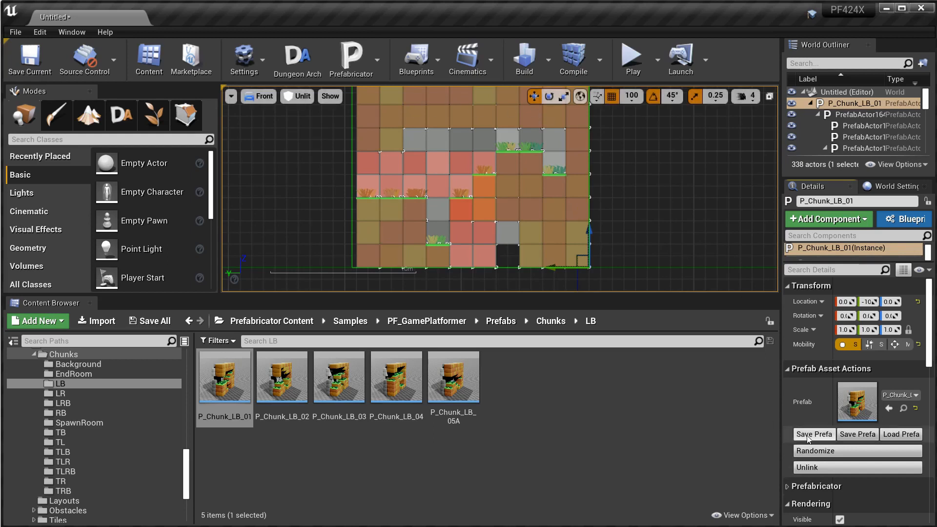
click(815, 451)
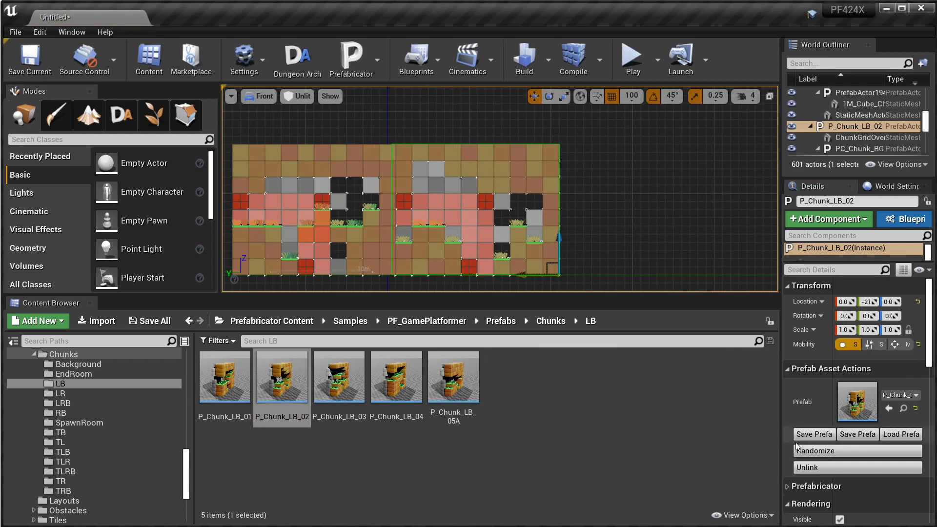
Reroll the layout of the second chunk, P_Chunk_LB_02, three times.
click(817, 451)
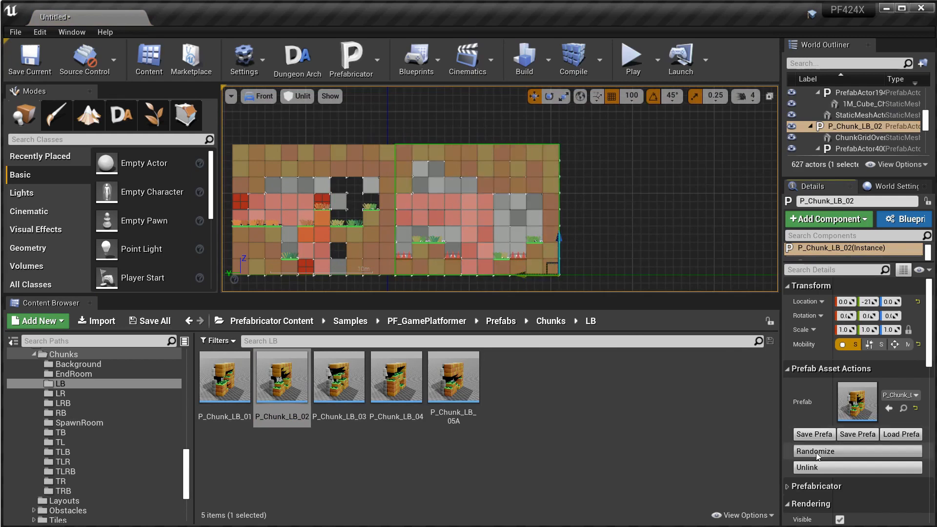
click(817, 451)
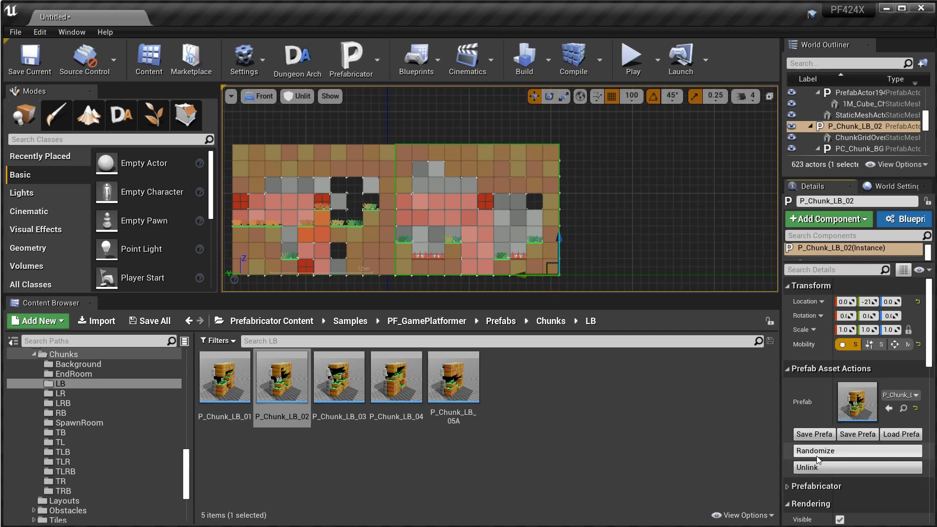
click(817, 451)
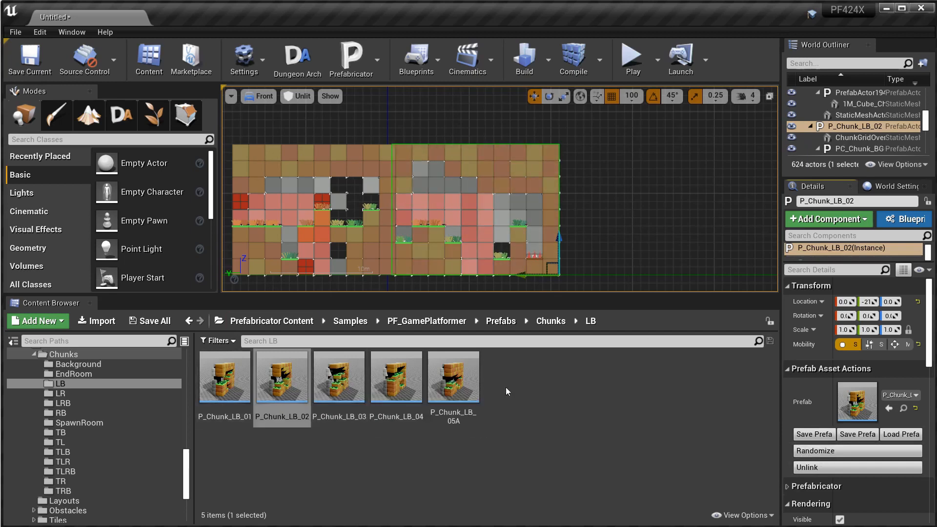
mouse_move(515, 434)
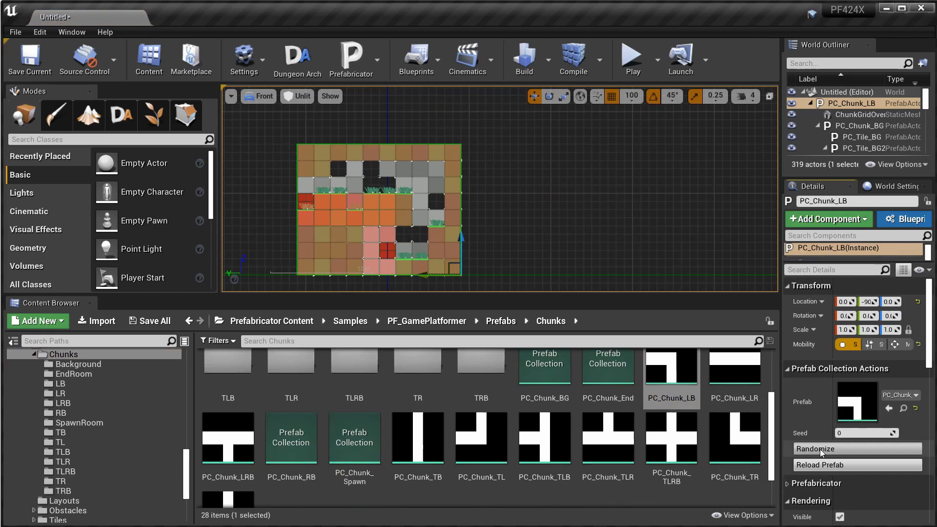
Roll new random variants of the placed PC_Chunk_LB collection.
click(815, 448)
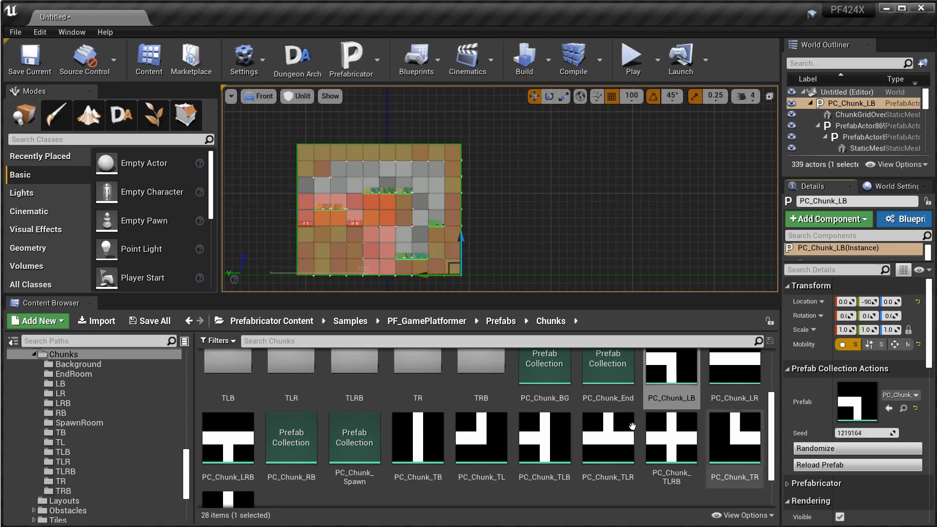
mouse_move(419, 211)
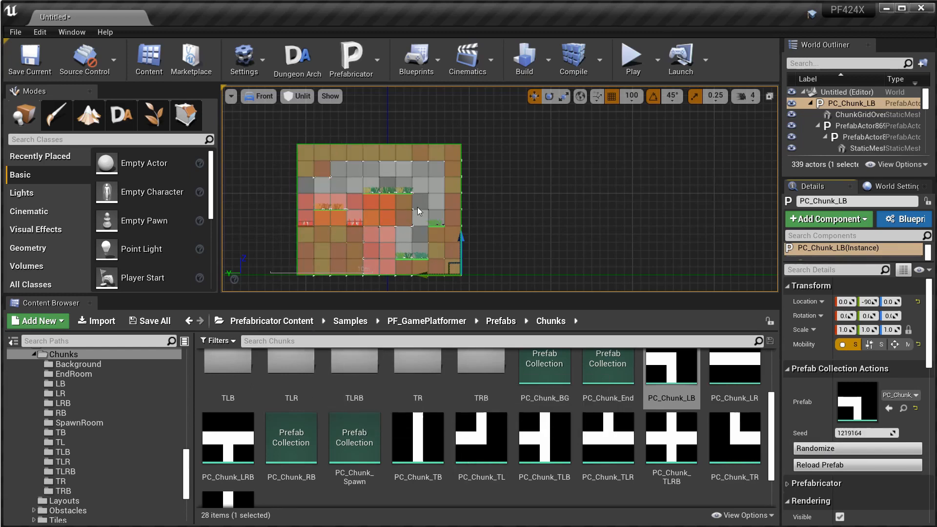
mouse_move(320, 231)
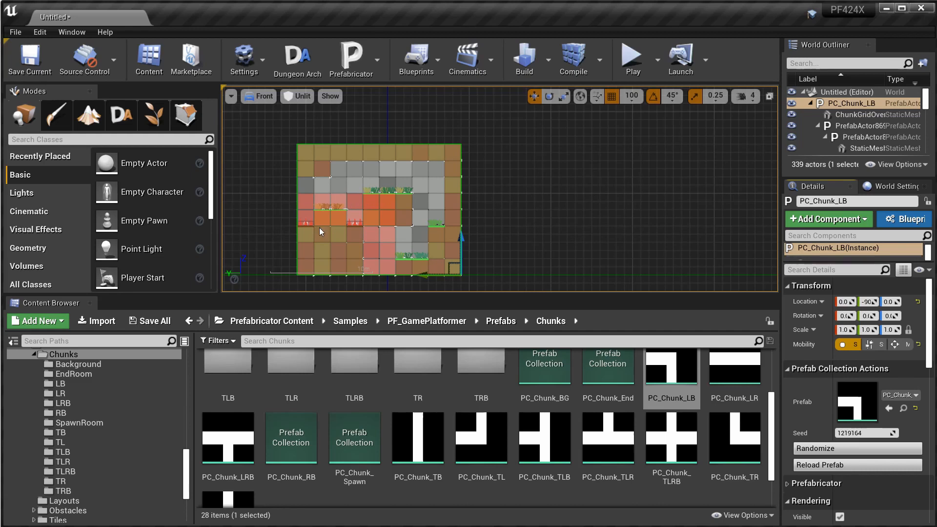
click(858, 448)
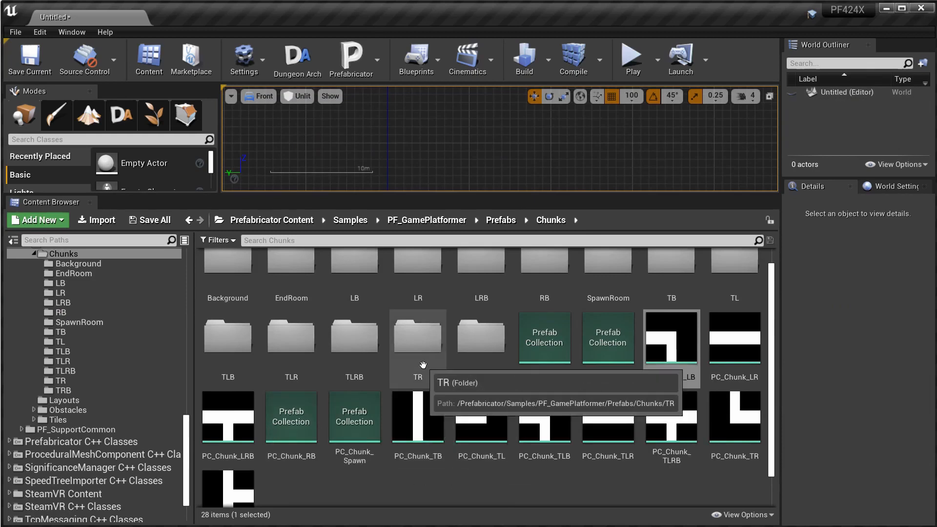
mouse_move(577, 371)
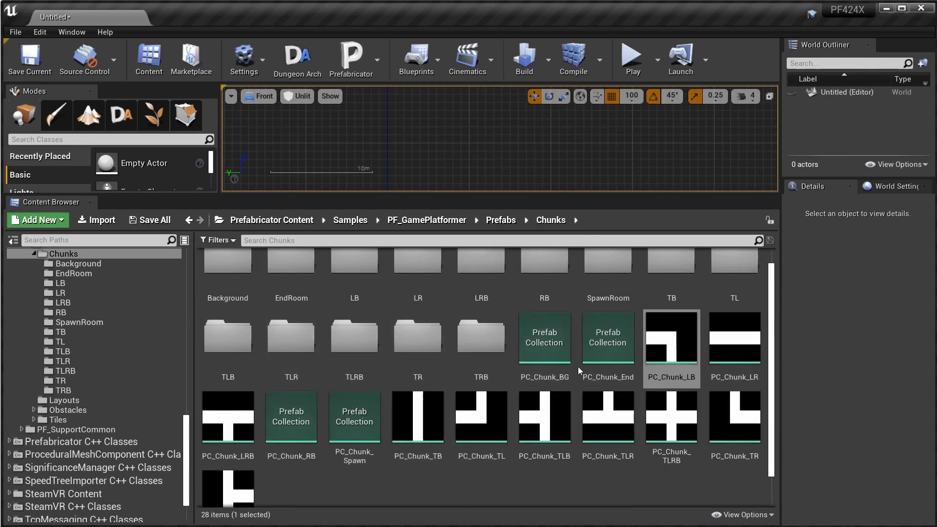
mouse_move(482, 168)
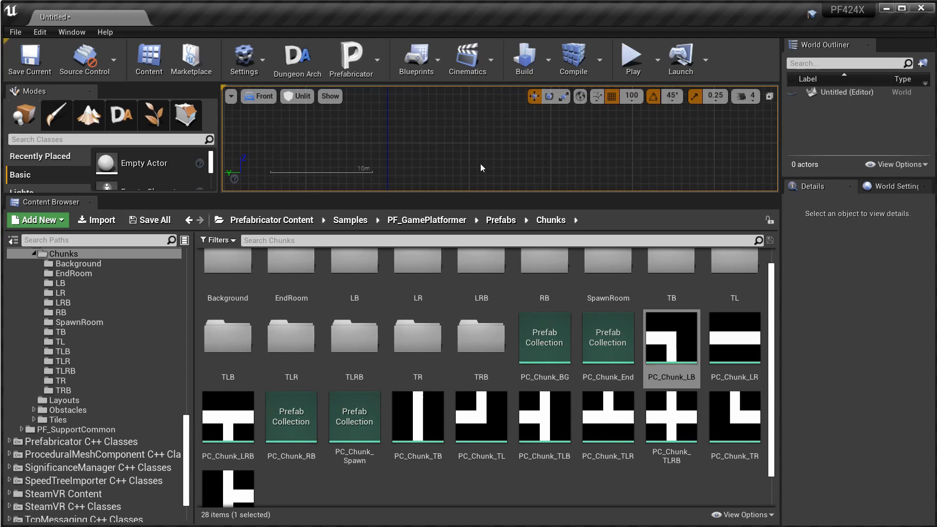
mouse_move(609, 193)
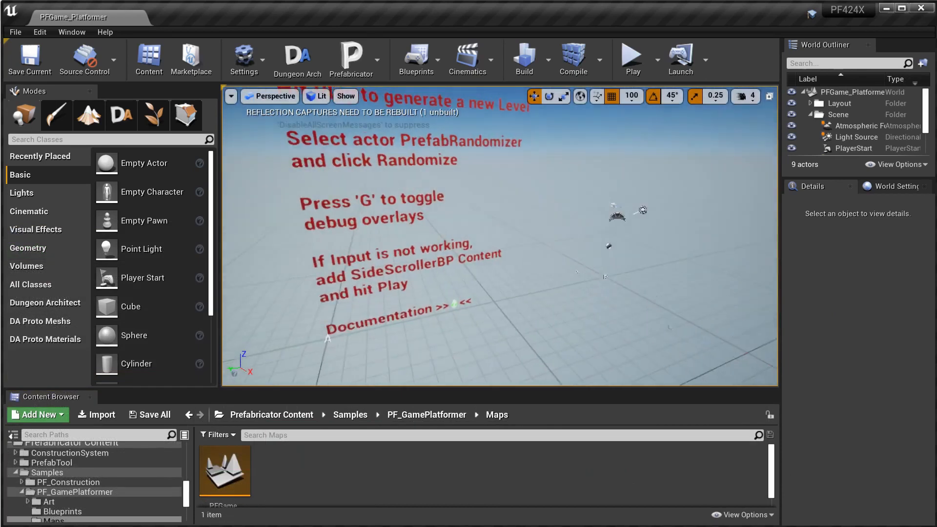
Play, stop and replay PFGame_Platformer, then give the running game input focus.
click(632, 59)
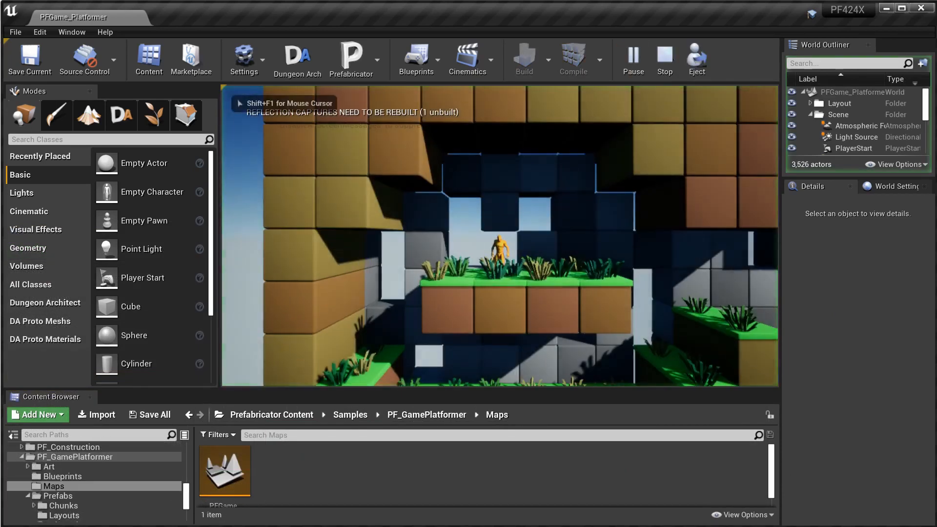
click(632, 57)
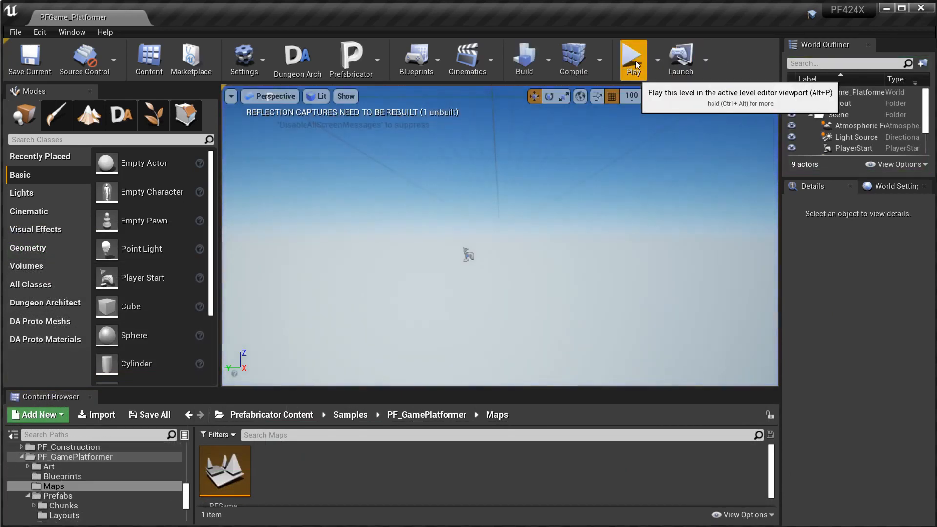
click(633, 59)
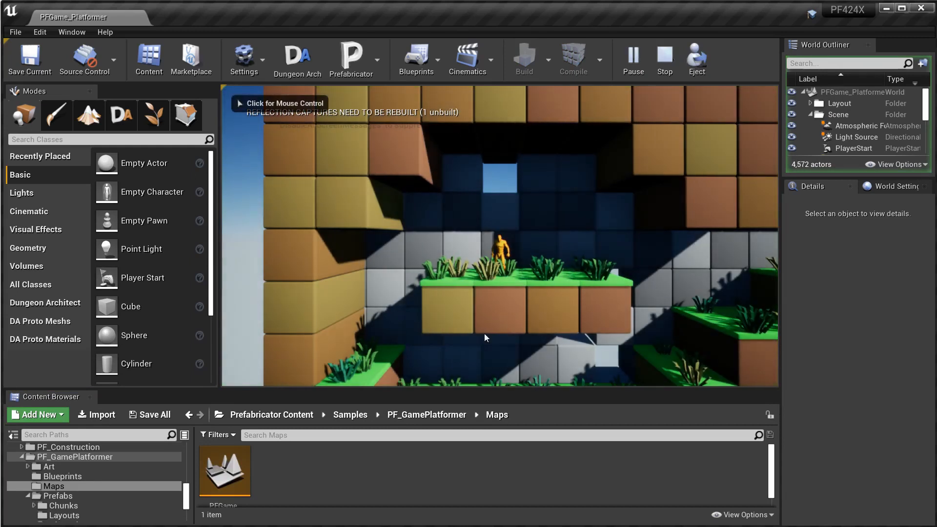
click(484, 338)
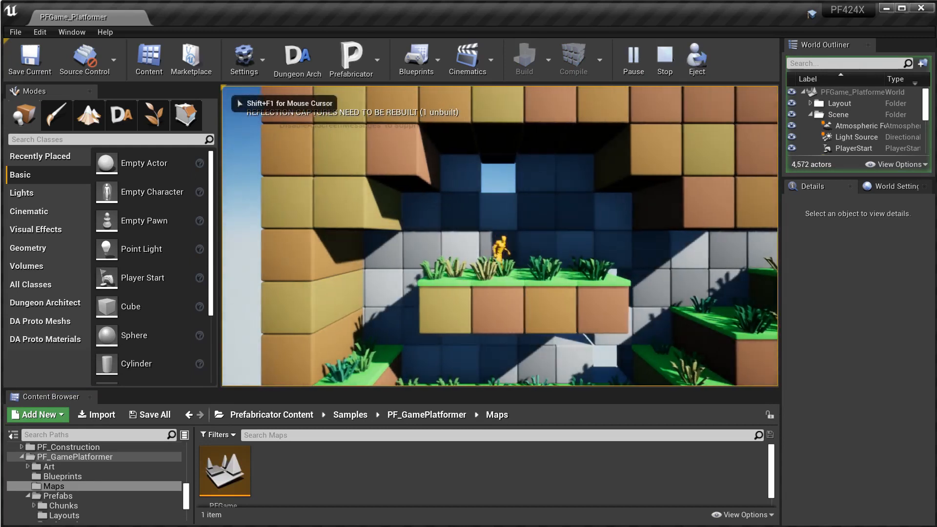